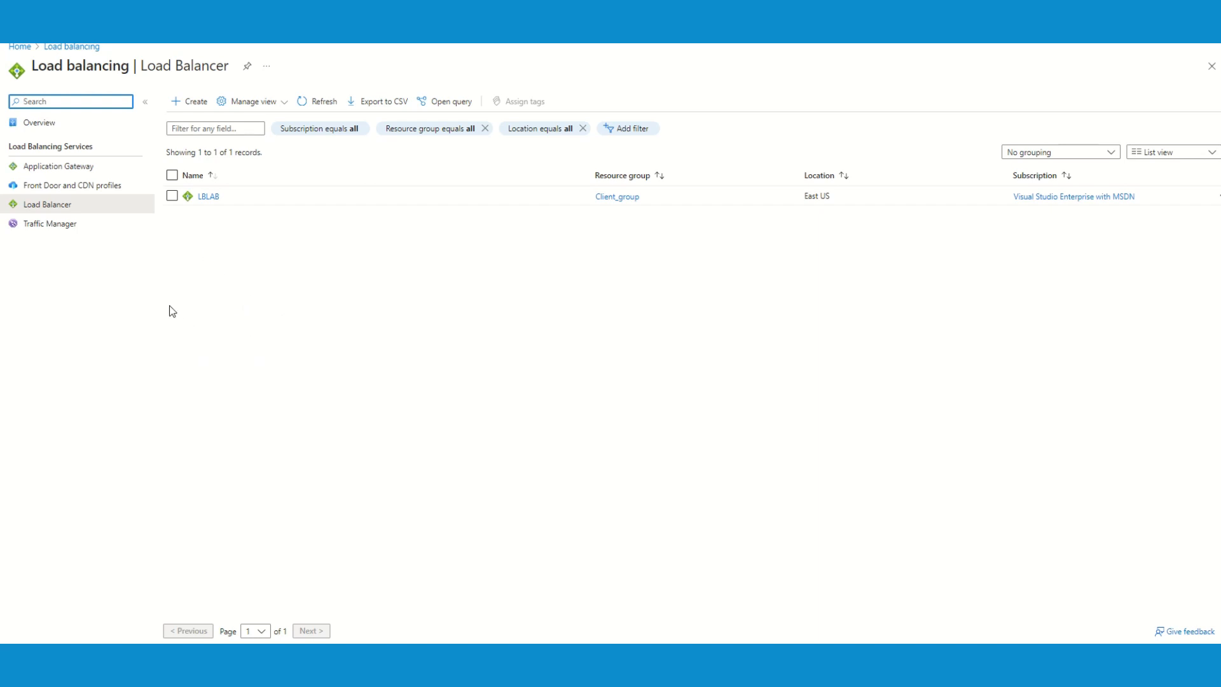
Create a new load balancer in Client_group, East US, and name it ILB
click(189, 102)
text(ILB)
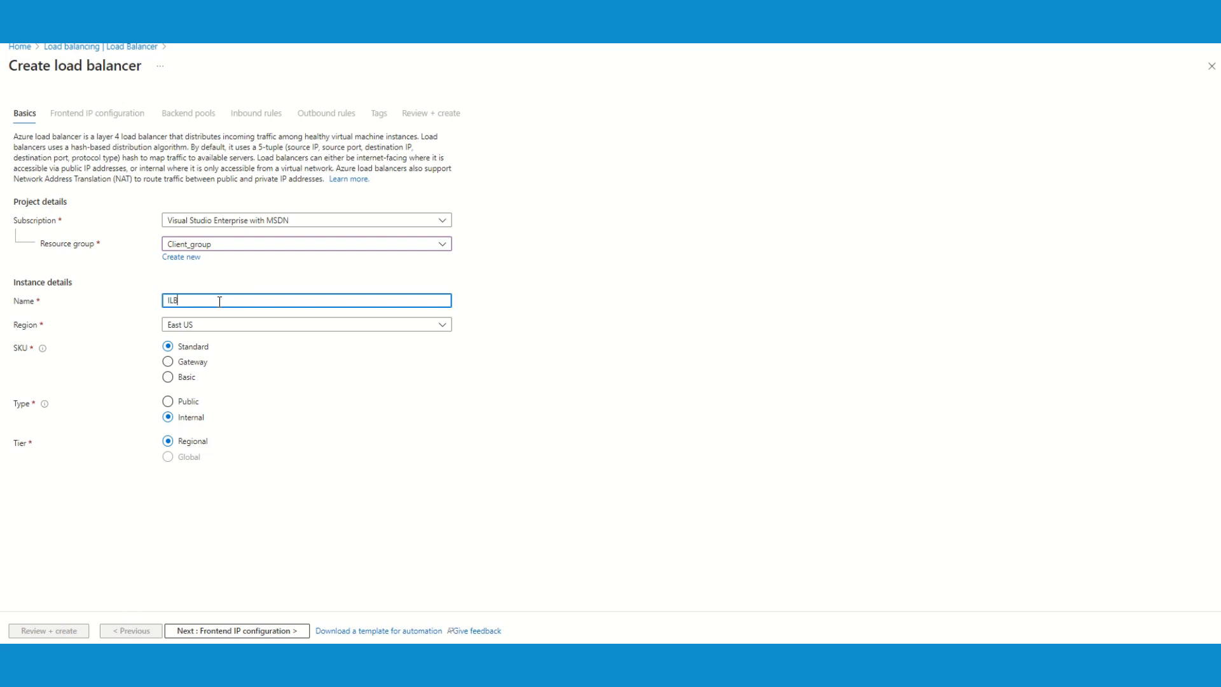
click(235, 631)
text(IPIP)
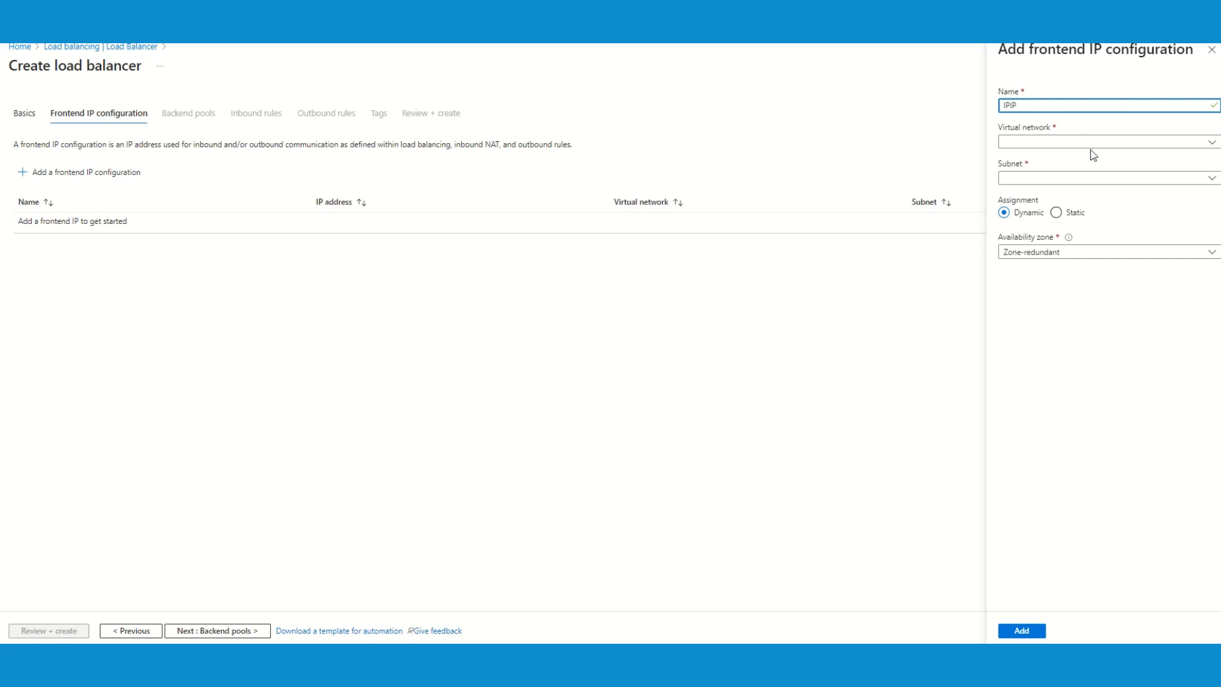
Choose the virtual network for the load balancer's private frontend IP configuration
click(1105, 141)
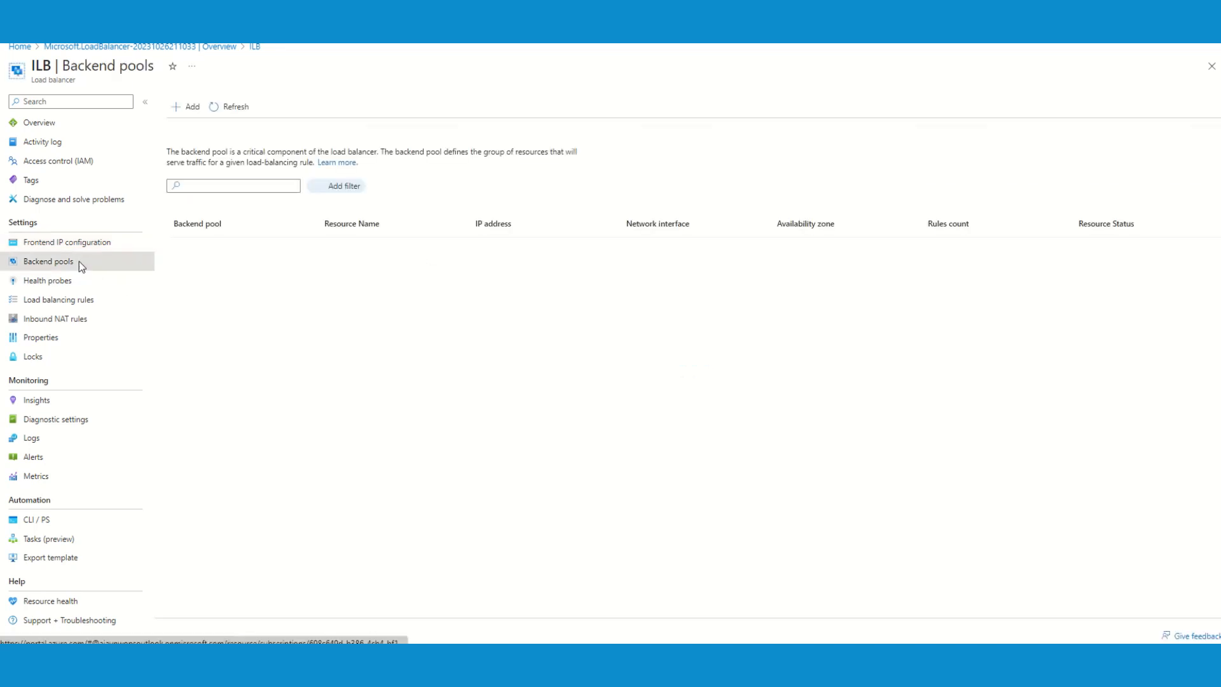
Review the ILB load balancer's backend pools list, currently empty
click(54, 318)
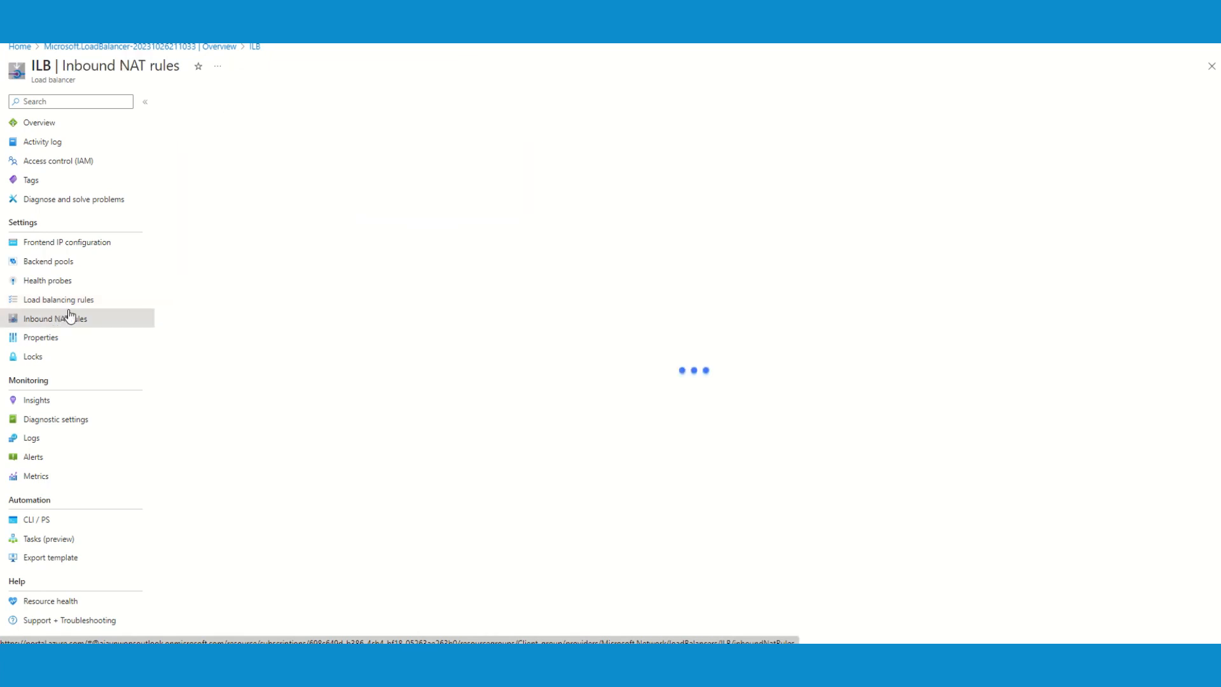